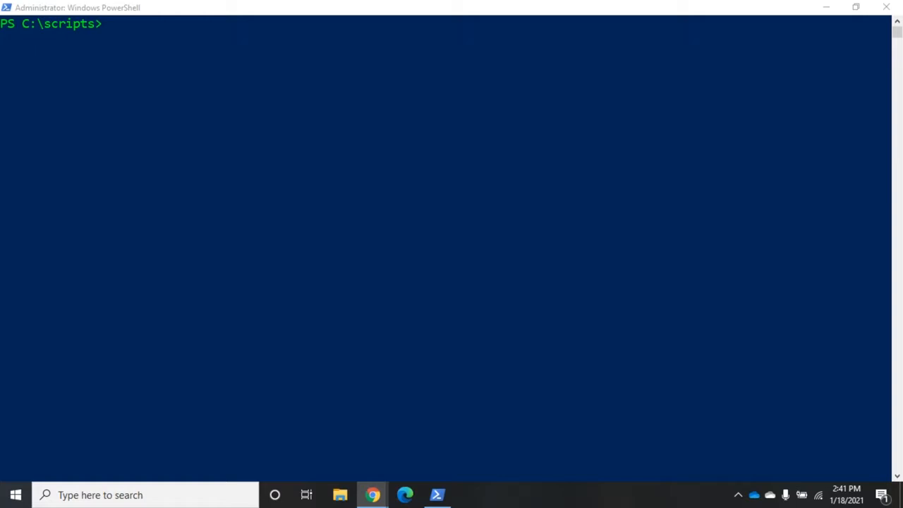
mouse_move(64, 150)
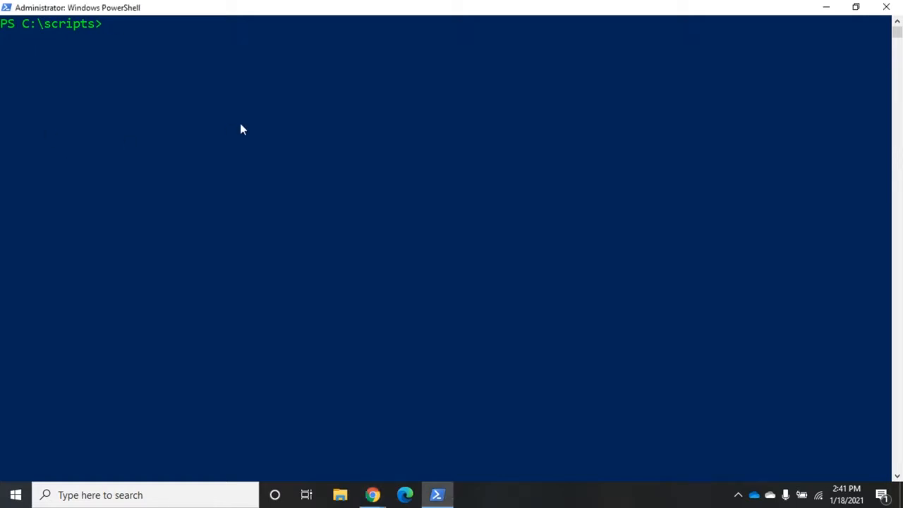
Enter get-process | more at the PS C:\scripts prompt to list processes page by page.
text(get-proce)
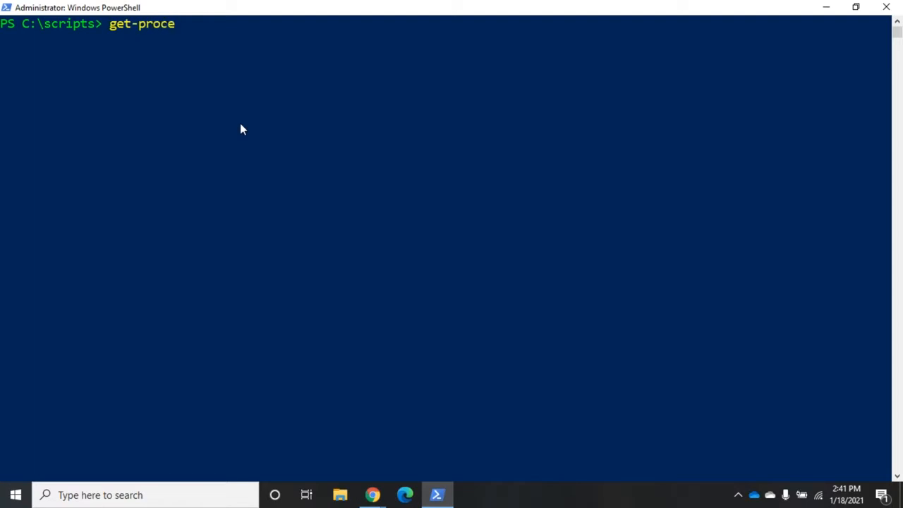
text(ss)
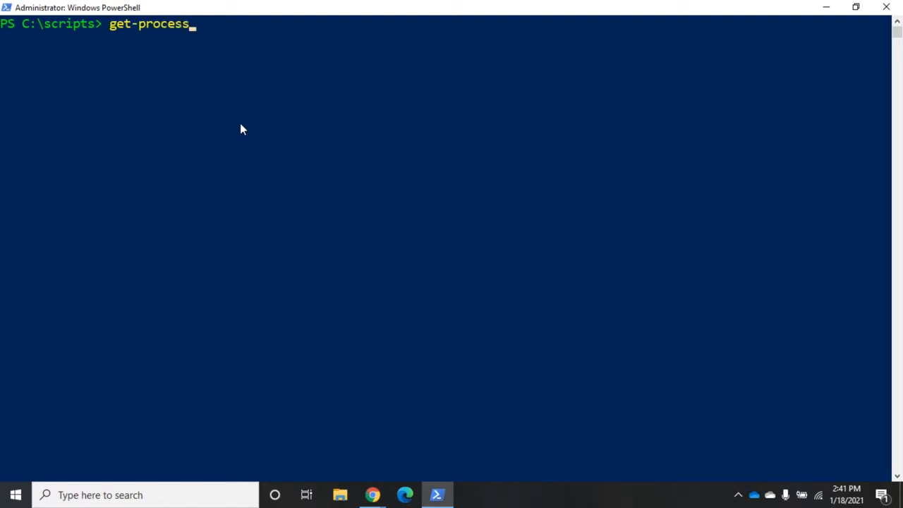
text(| mo)
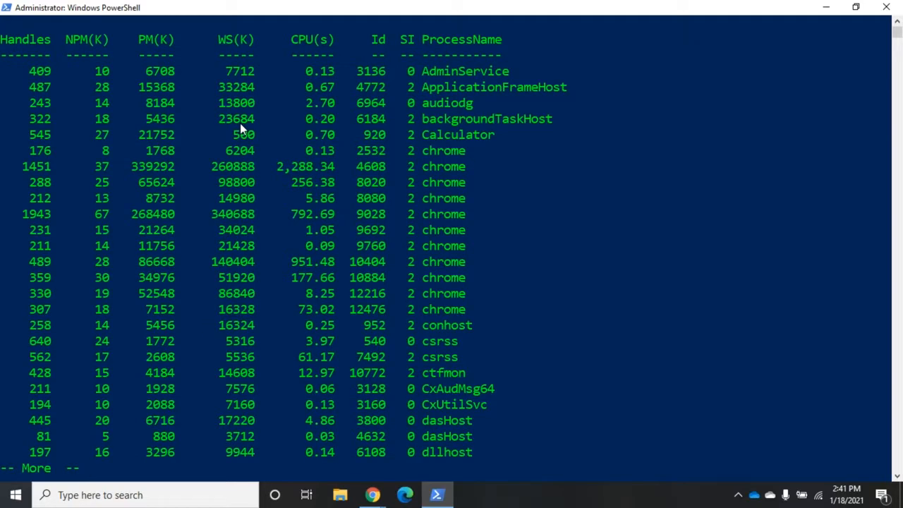
Advance the paged get-process table to the next screenful with Space.
key(space)
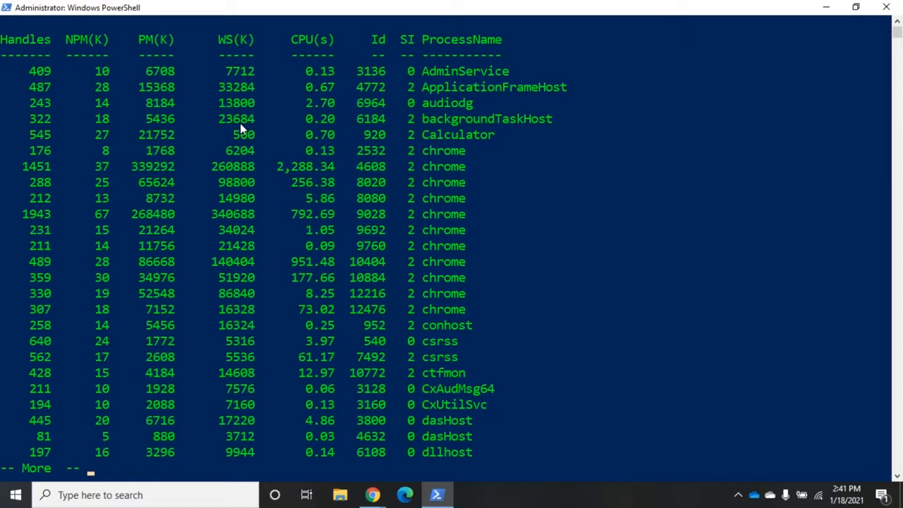
mouse_move(242, 128)
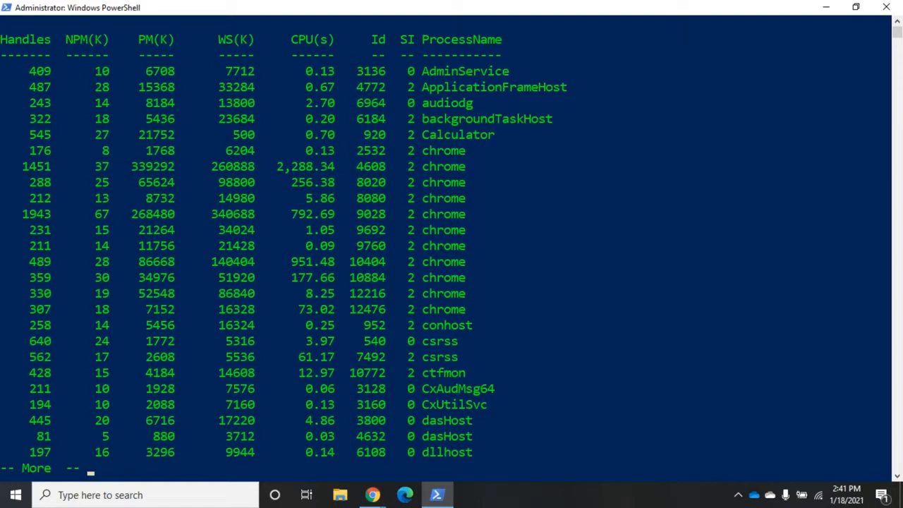
mouse_move(31, 107)
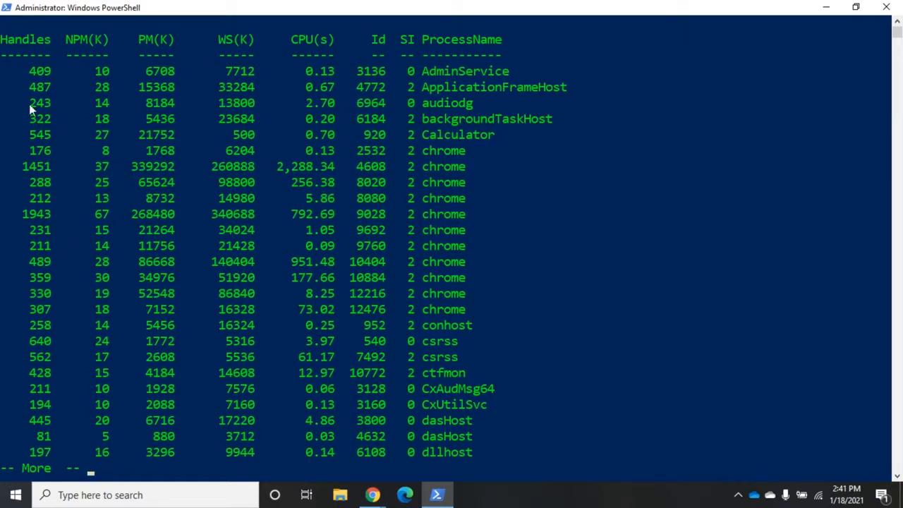
mouse_move(208, 118)
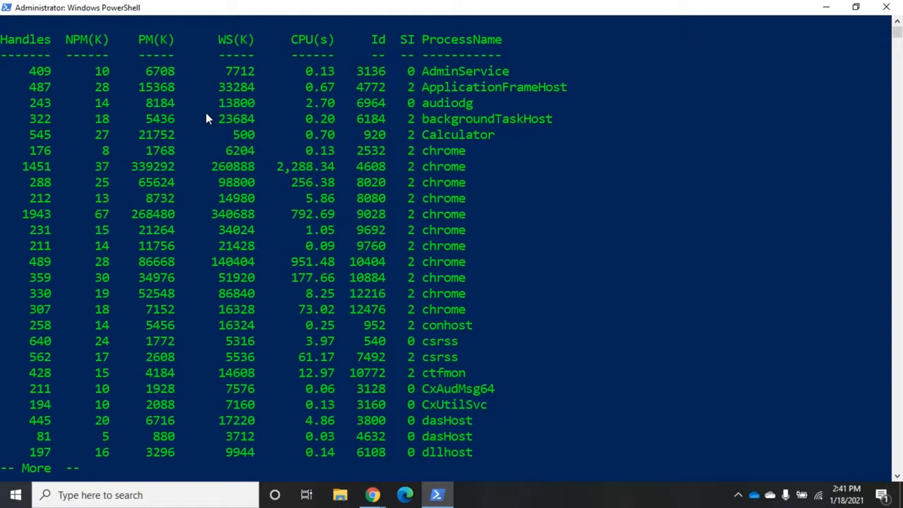
mouse_move(547, 73)
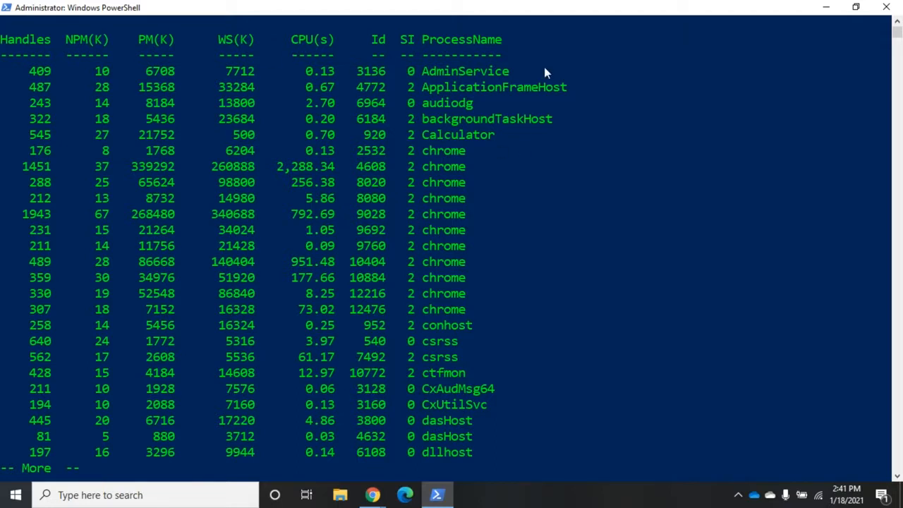
mouse_move(441, 88)
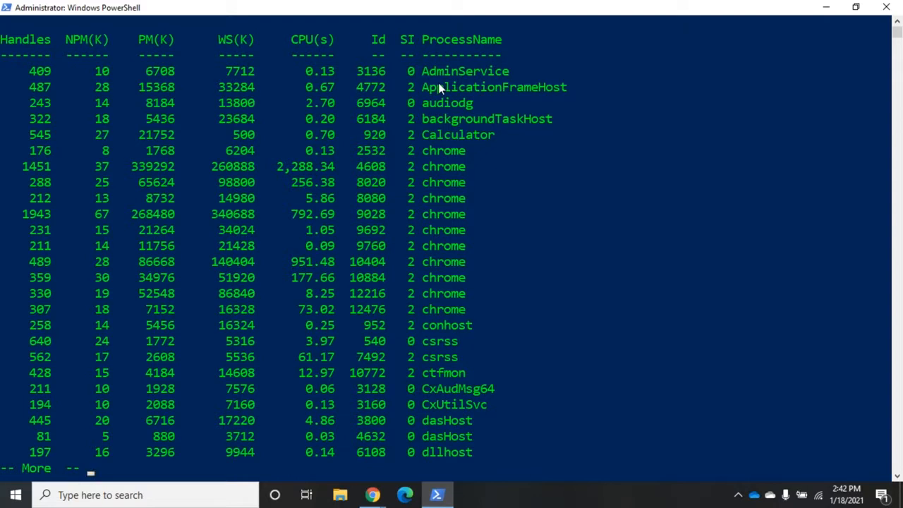
mouse_move(440, 88)
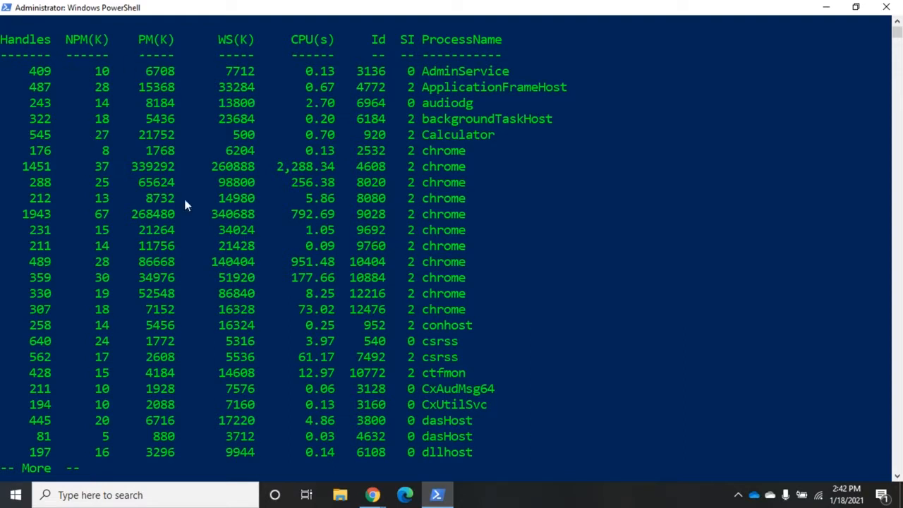
mouse_move(307, 197)
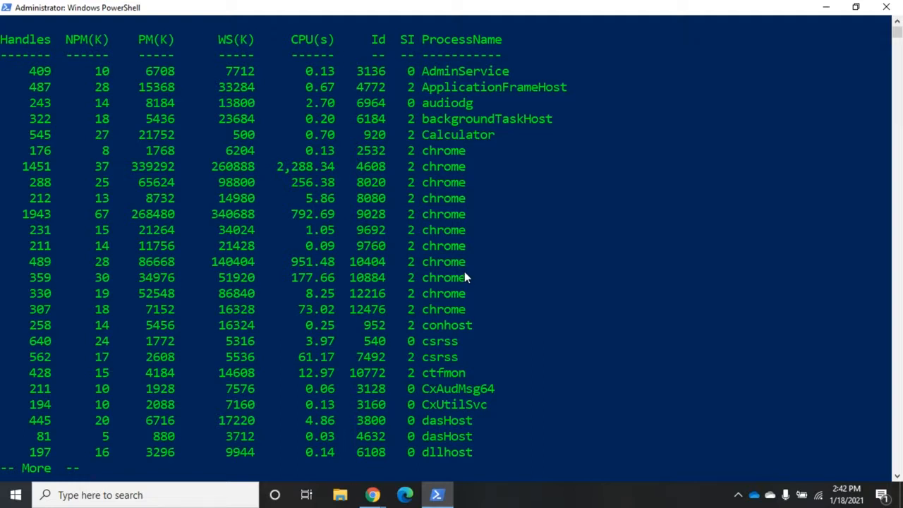
mouse_move(139, 68)
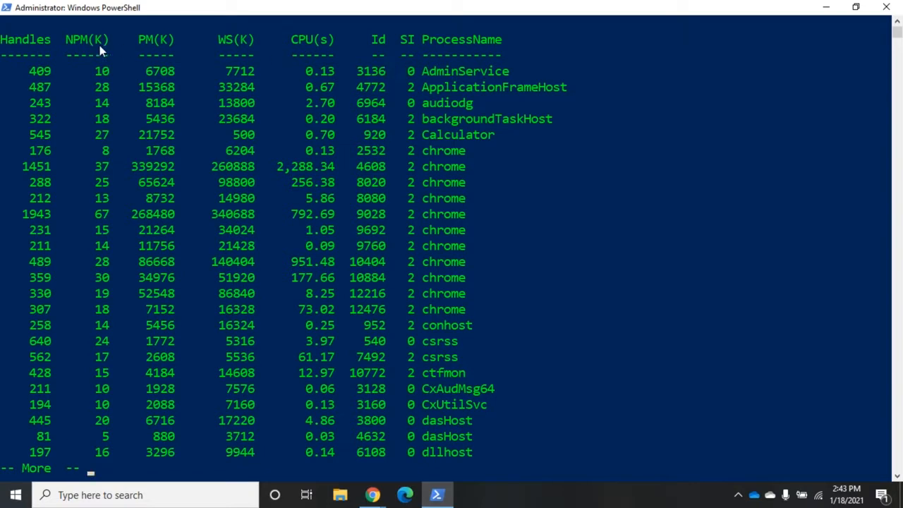
mouse_move(141, 150)
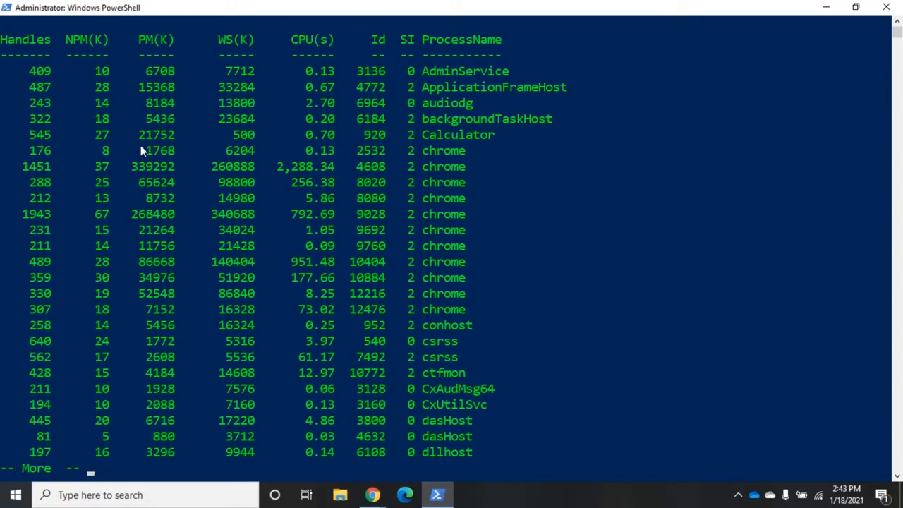
mouse_move(82, 249)
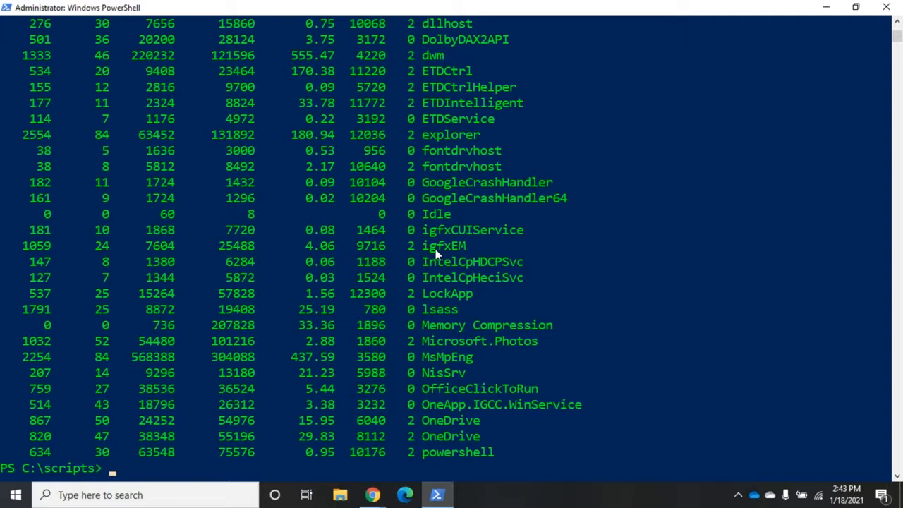
Compose get-process | get-member | more at the prompt, ready to run.
text(get-p)
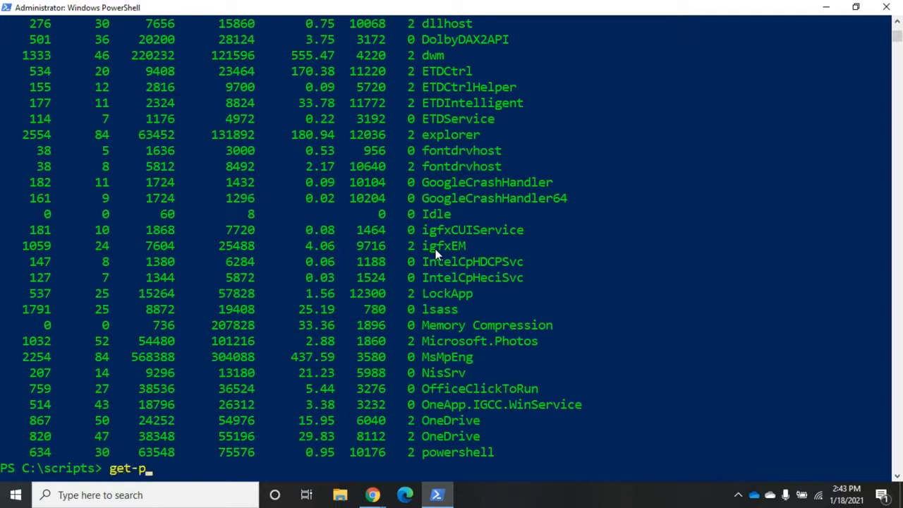
text(oce)
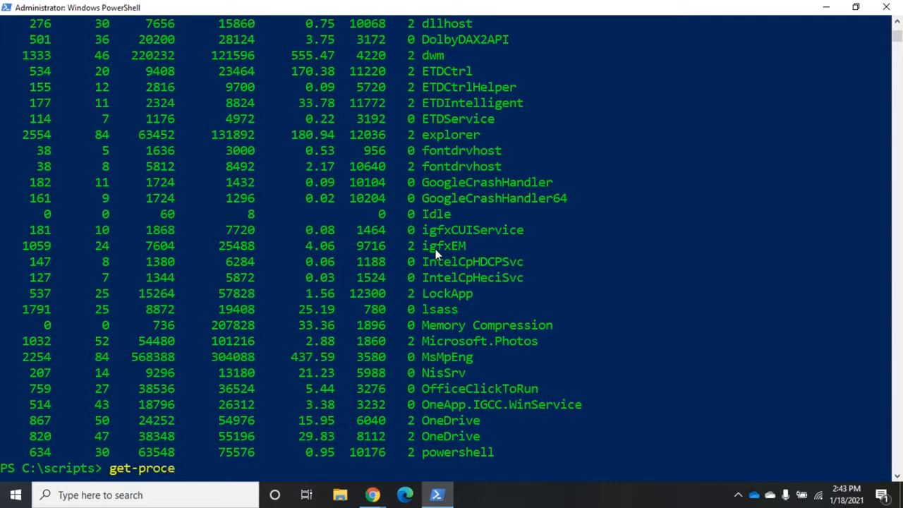
text(ss | get-memb)
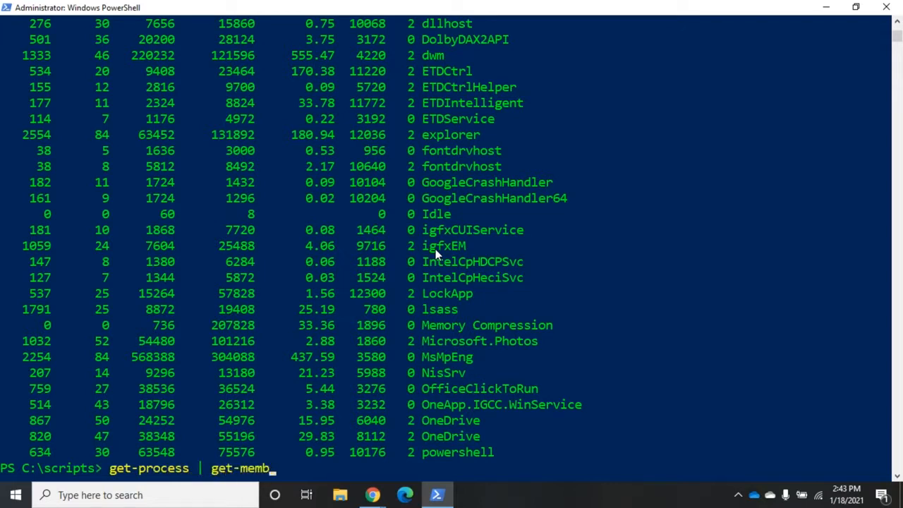
text(er | mor)
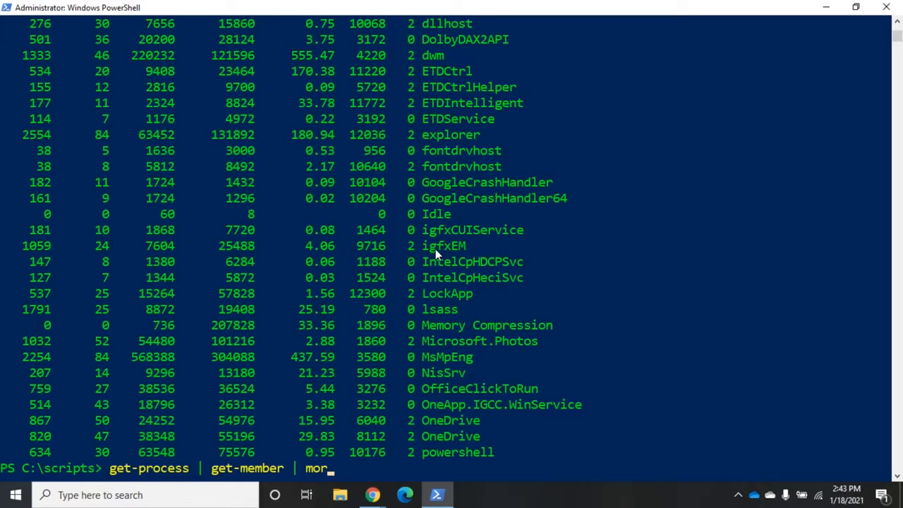
text(e)
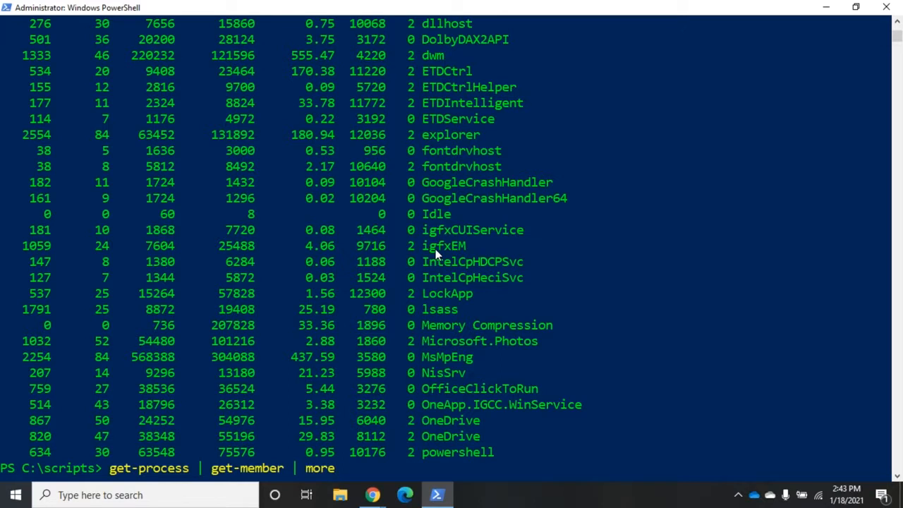
Run the member listing, highlight TypeName: System.Diagnostics.Process, and advance a page.
key(Enter)
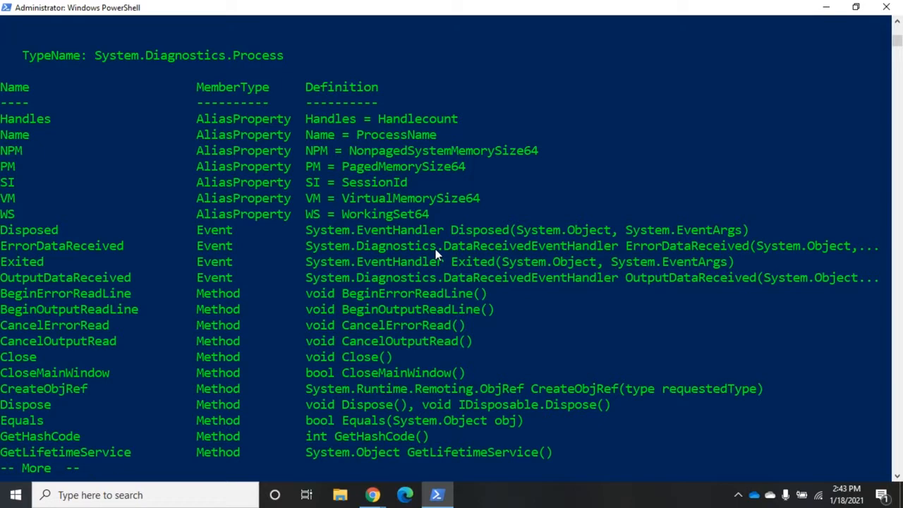
mouse_move(45, 64)
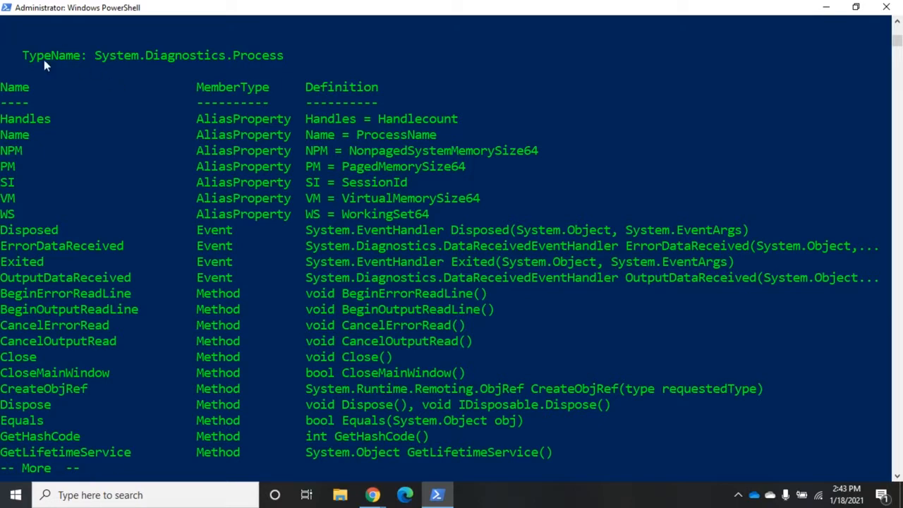
drag(21, 55, 282, 55)
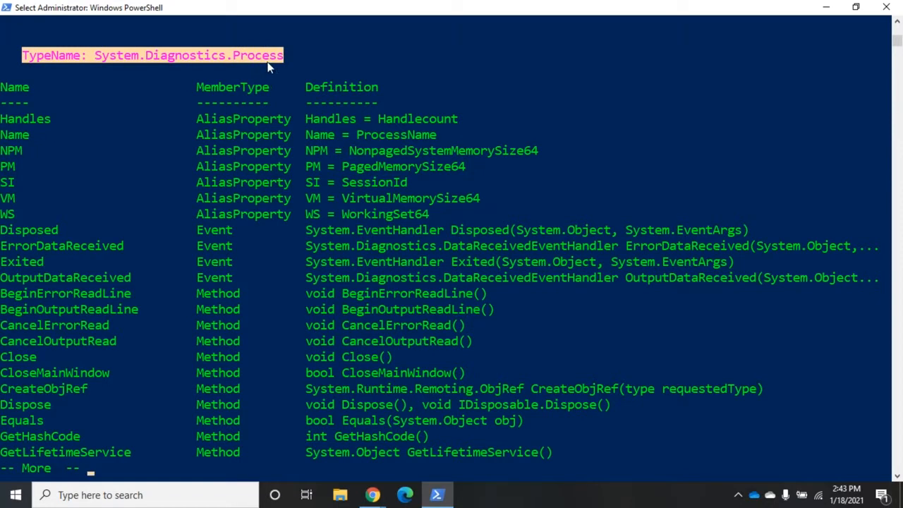
mouse_move(223, 97)
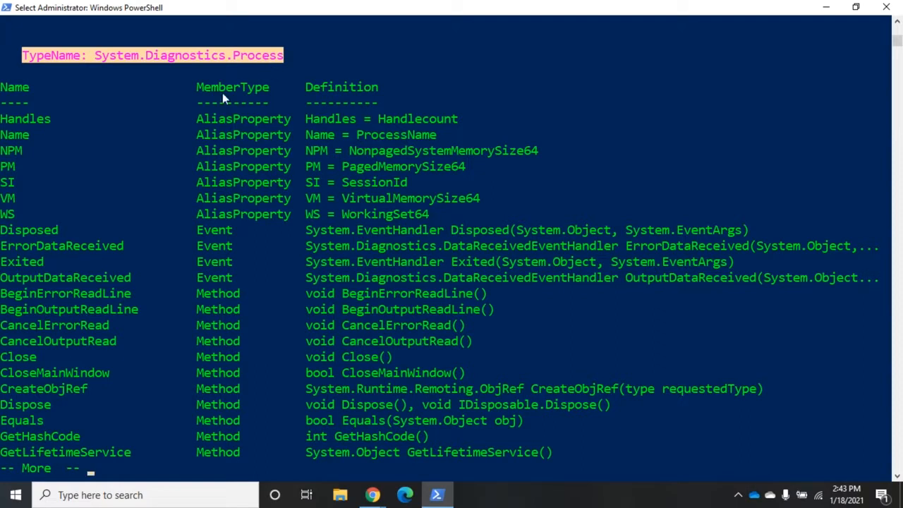
mouse_move(23, 417)
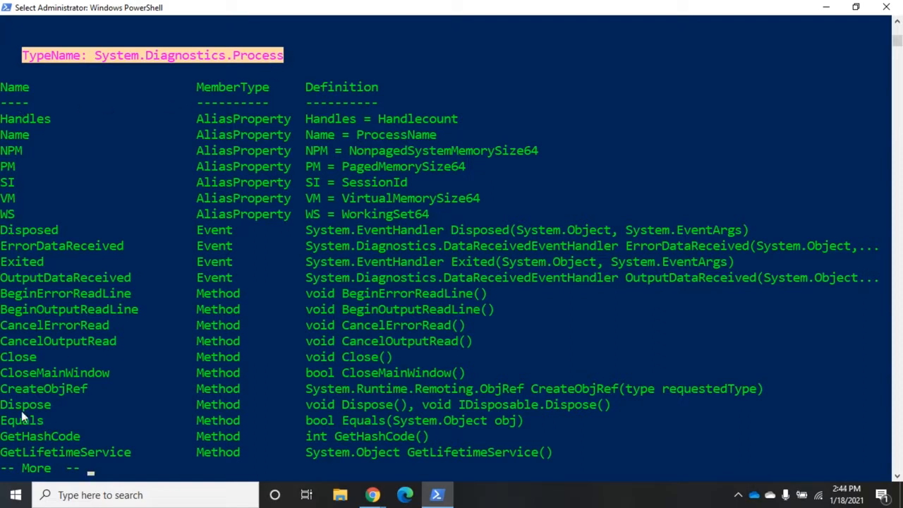
mouse_move(257, 90)
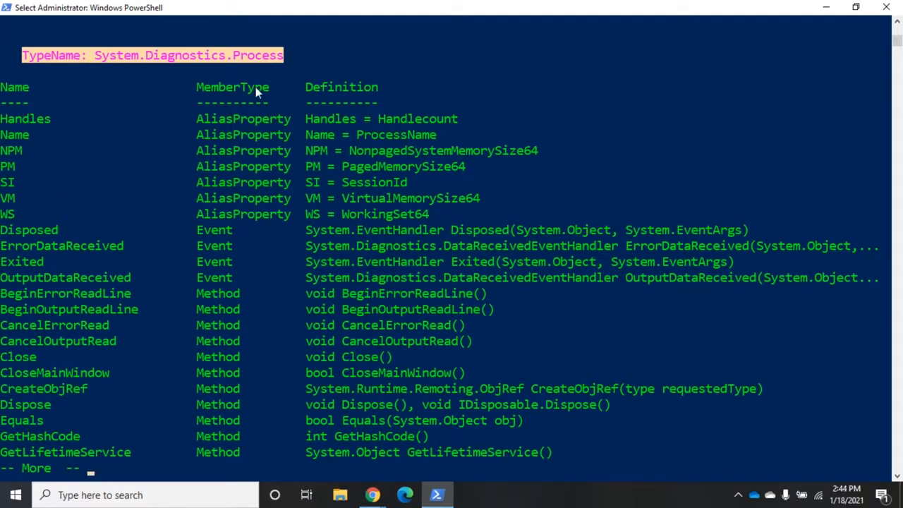
mouse_move(260, 132)
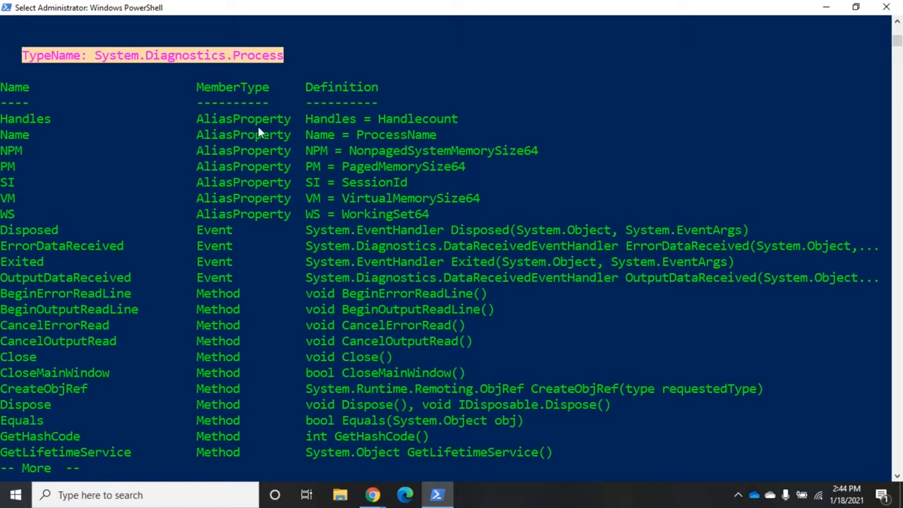
key(Space)
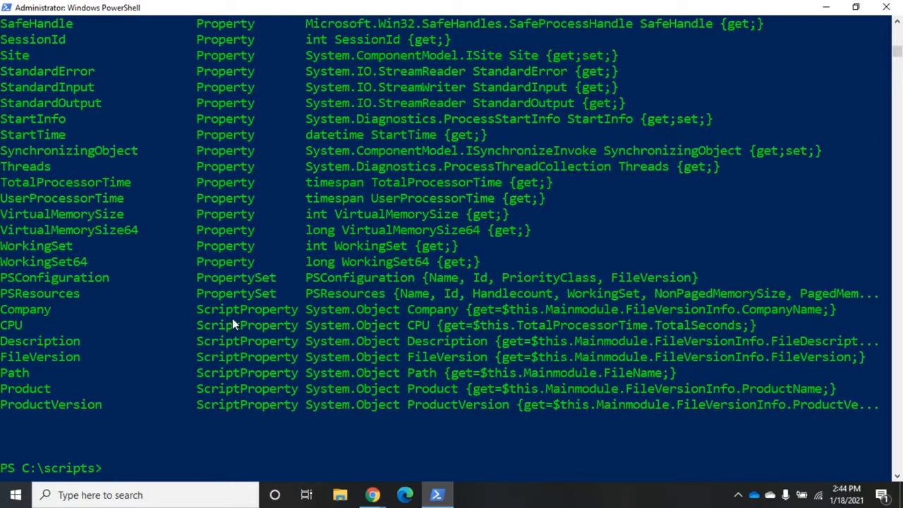
mouse_move(51, 394)
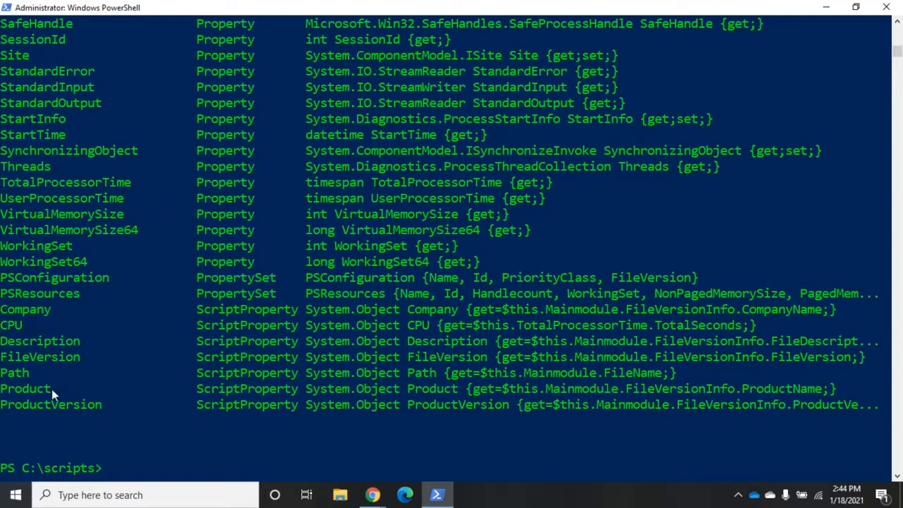
Rerun get-process | get-member | more and move further into the methods and properties.
text(get-process | get-member | more)
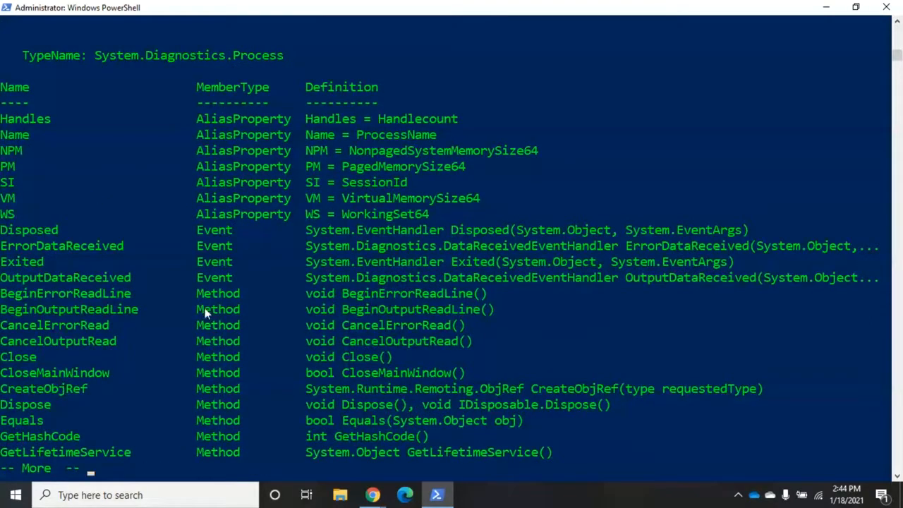
mouse_move(243, 401)
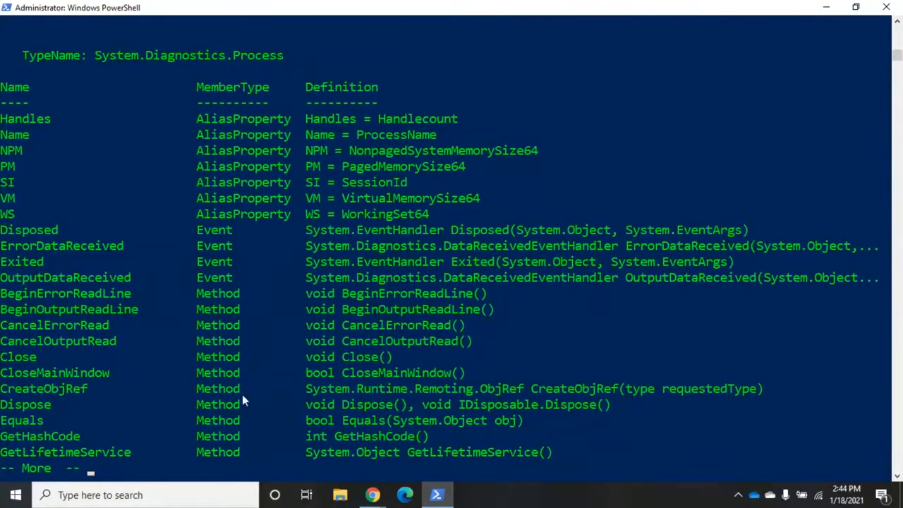
scroll(down, 3)
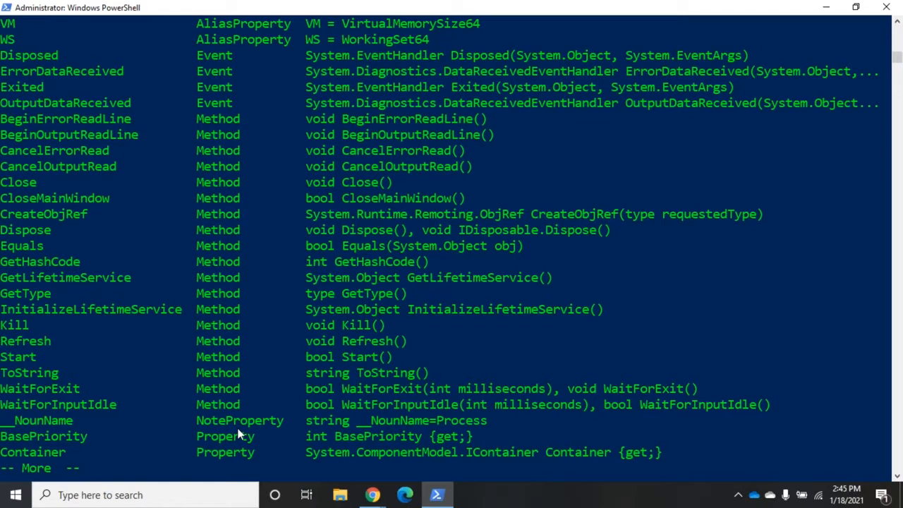
Attempt get-service | get-process, which yields not-found errors.
text(get-)
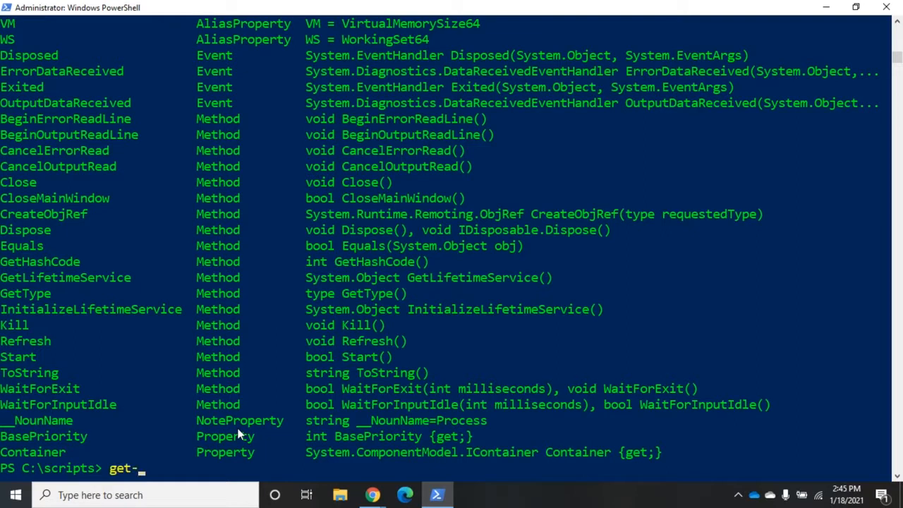
text(se)
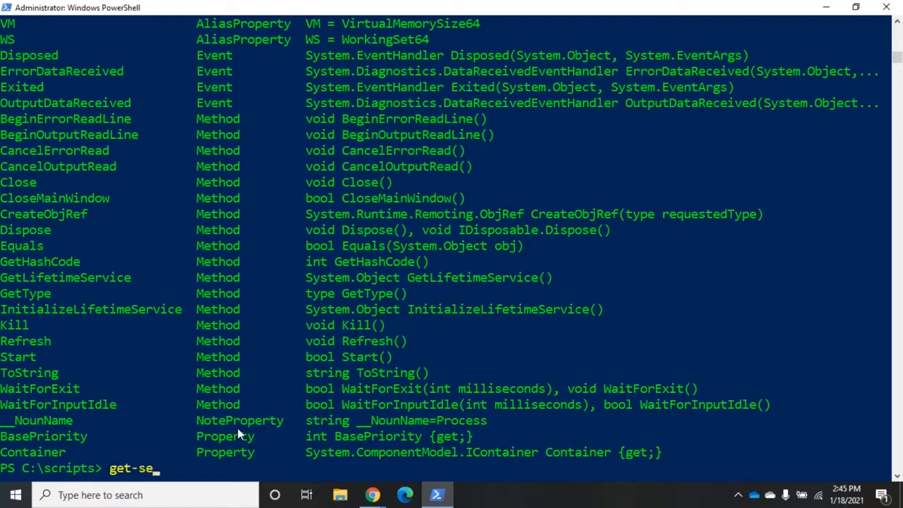
text(rvice | get)
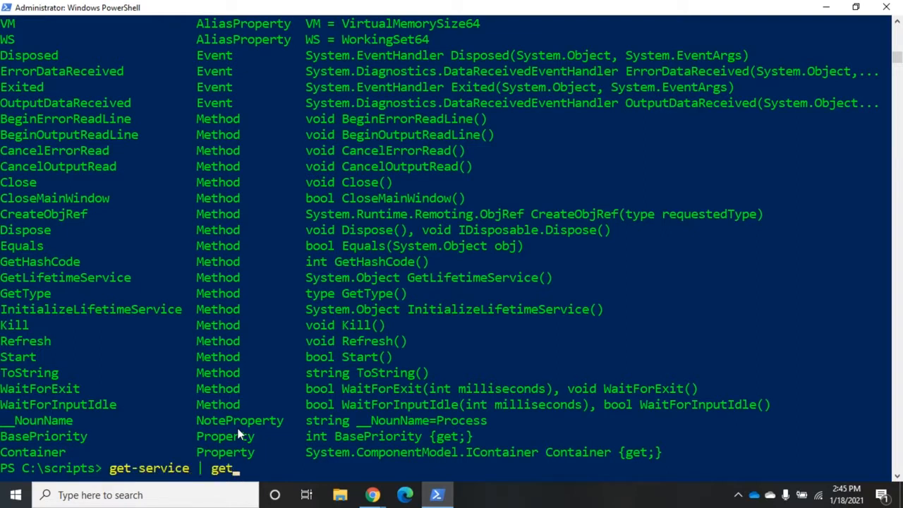
text(-process)
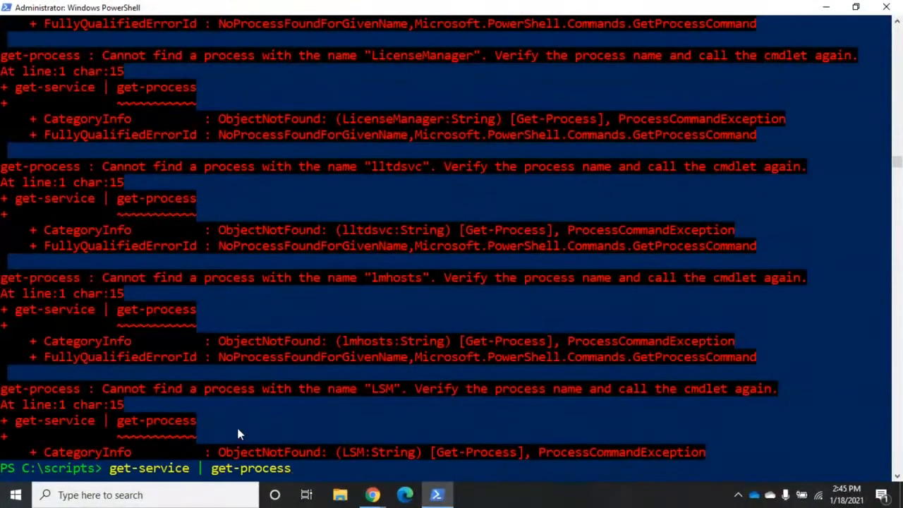
Run get-service | get-member | more to list ServiceController members page by page.
text(get-m)
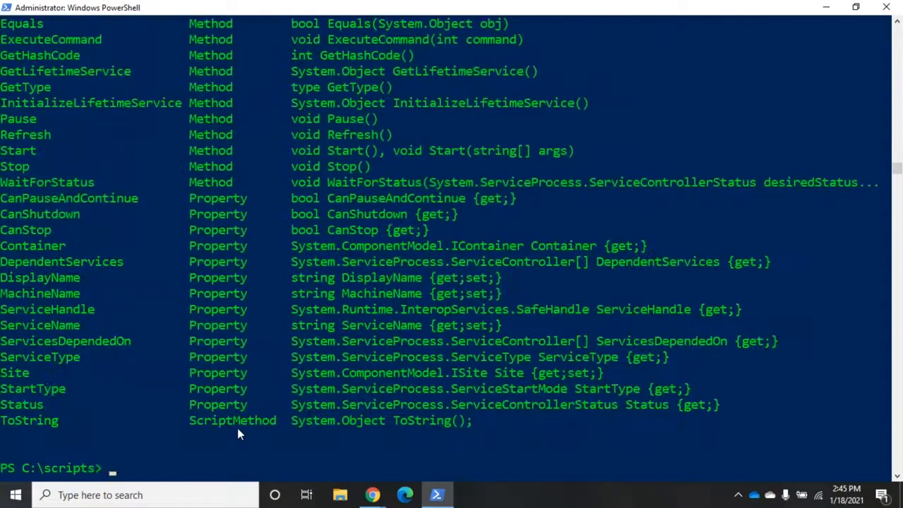
text(get-service | get-member |)
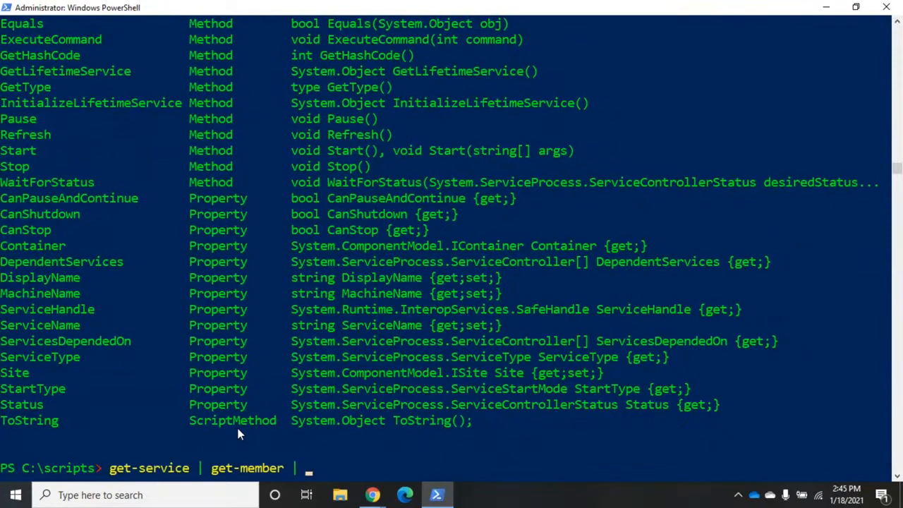
key(Enter)
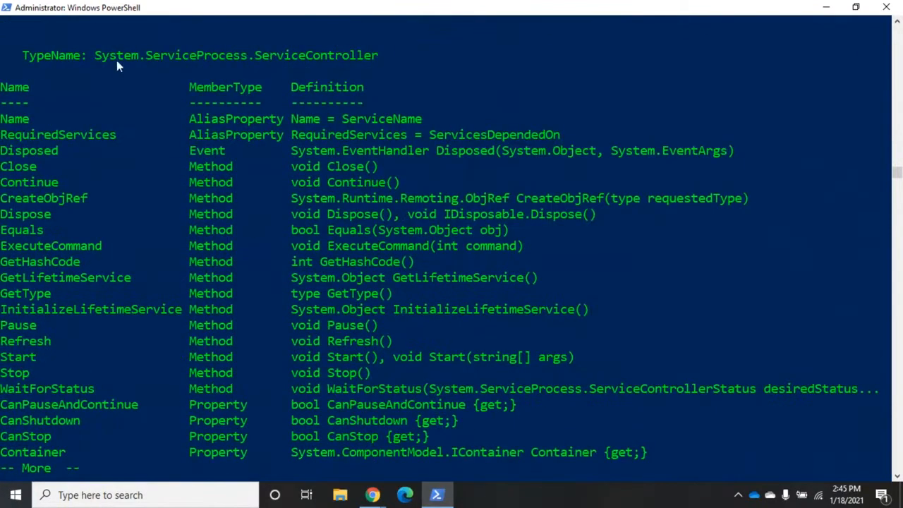
mouse_move(191, 62)
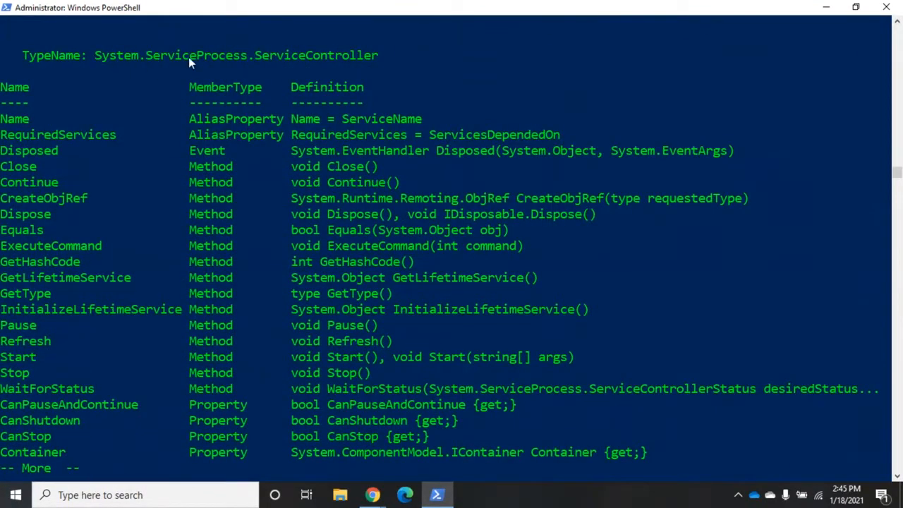
mouse_move(289, 59)
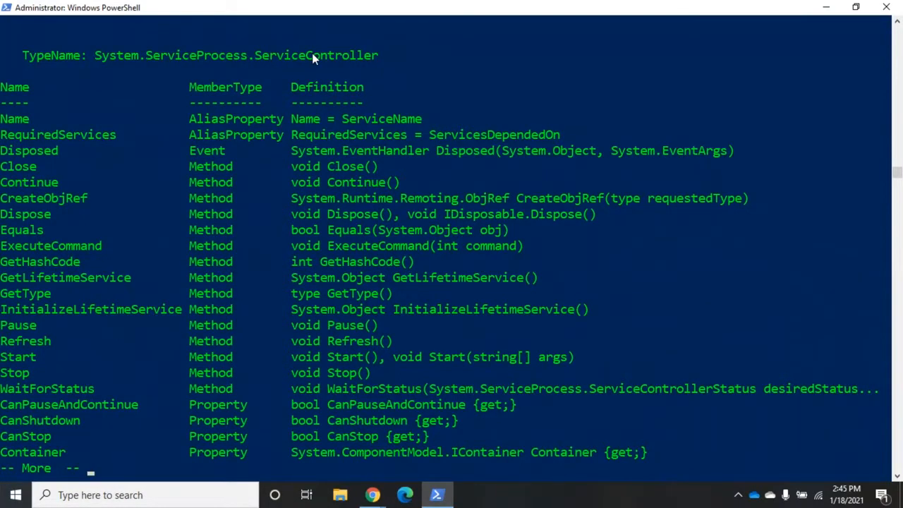
mouse_move(81, 228)
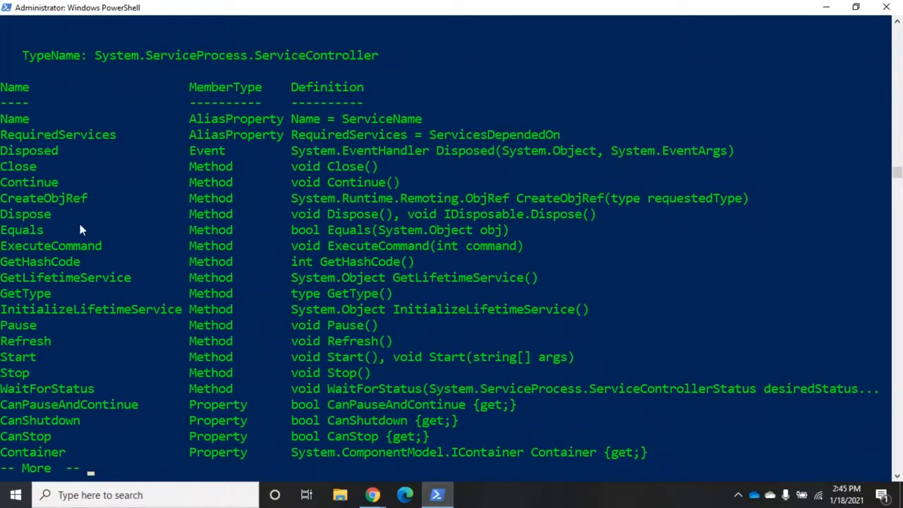
mouse_move(209, 307)
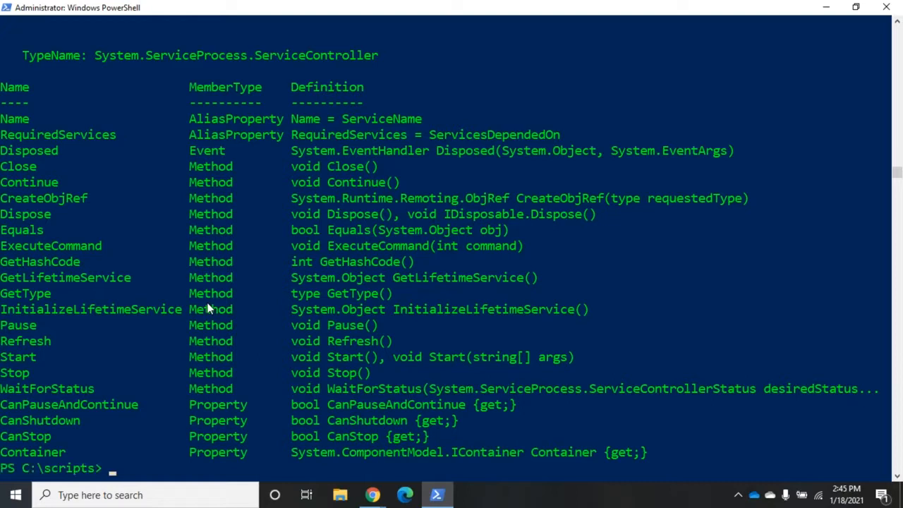
Run get-date, then get-date | get-member and scroll through the DateTime members.
text(get-date)
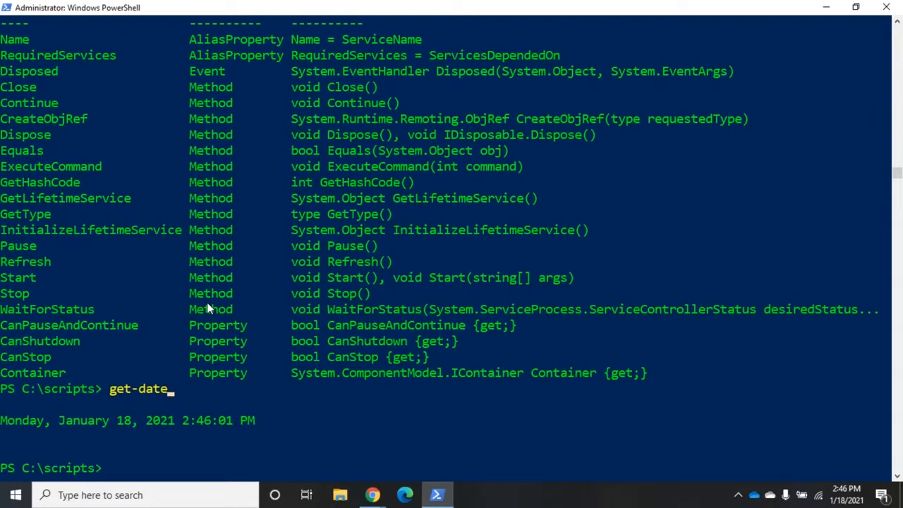
text(get-date)
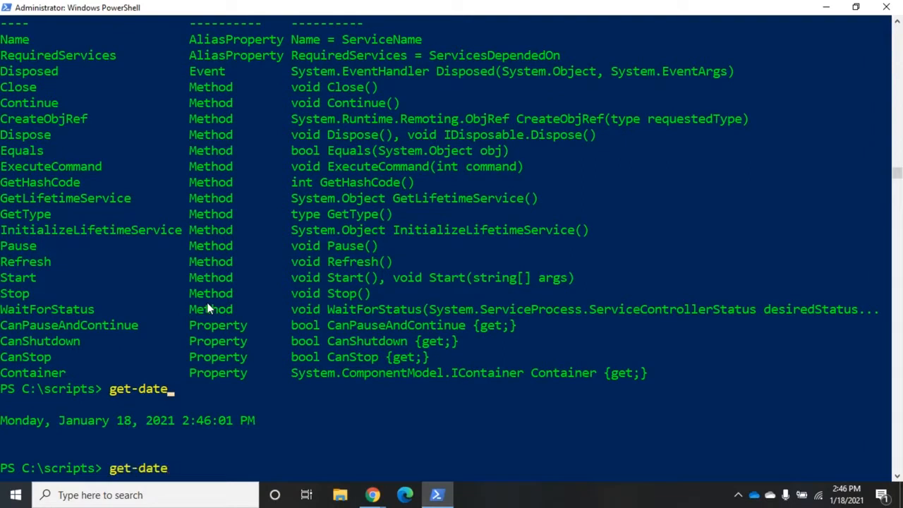
text(| get-em)
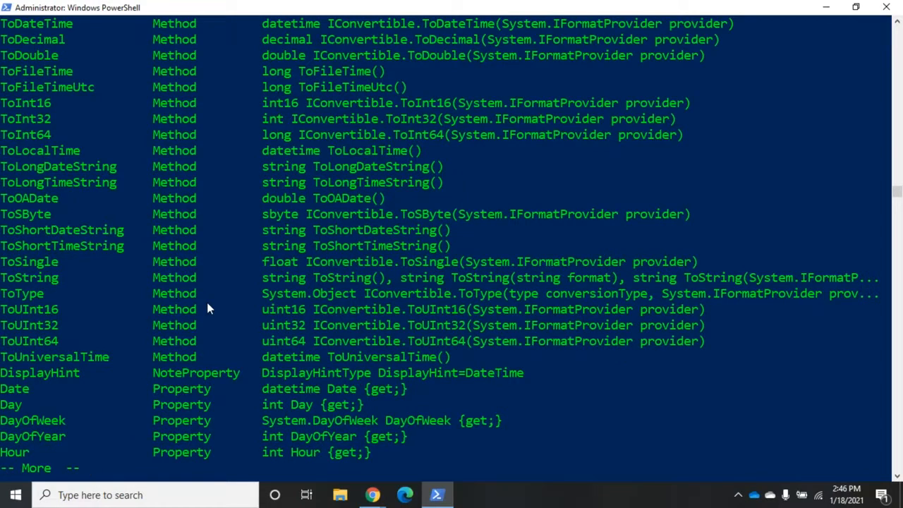
scroll(down, 3)
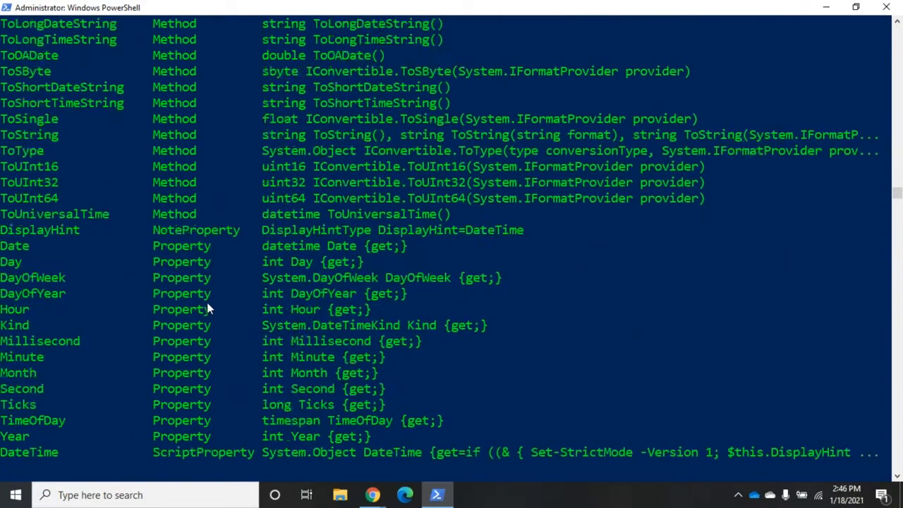
scroll(down, 3)
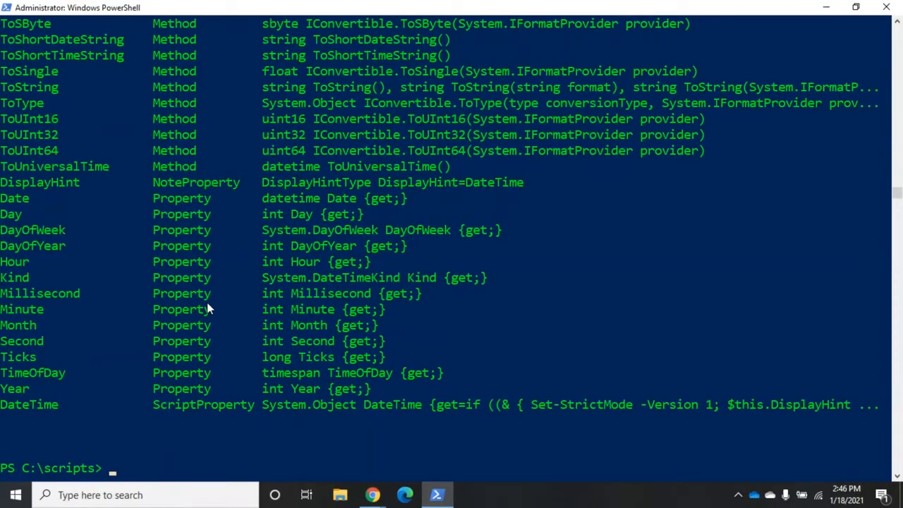
Run get-date again to show Monday, January 18, 2021 2:46:31 PM, then begin get-p.
text(g)
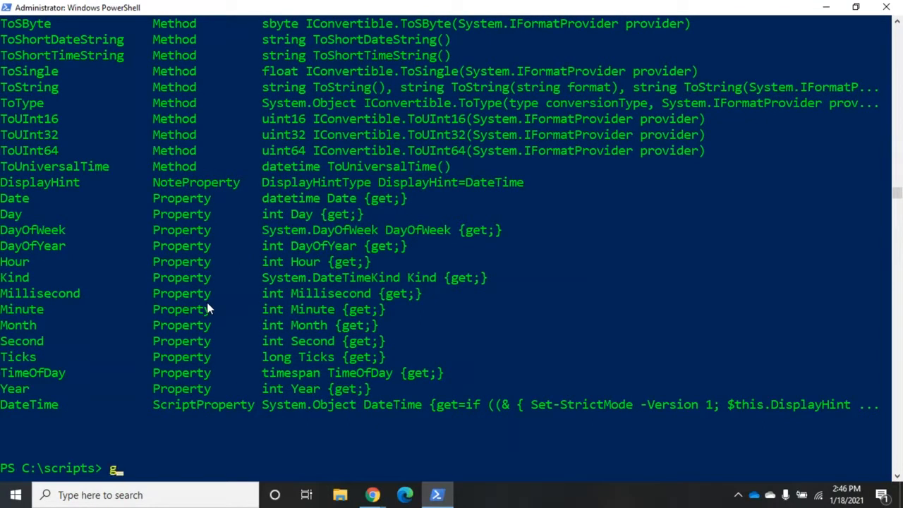
text(et-date)
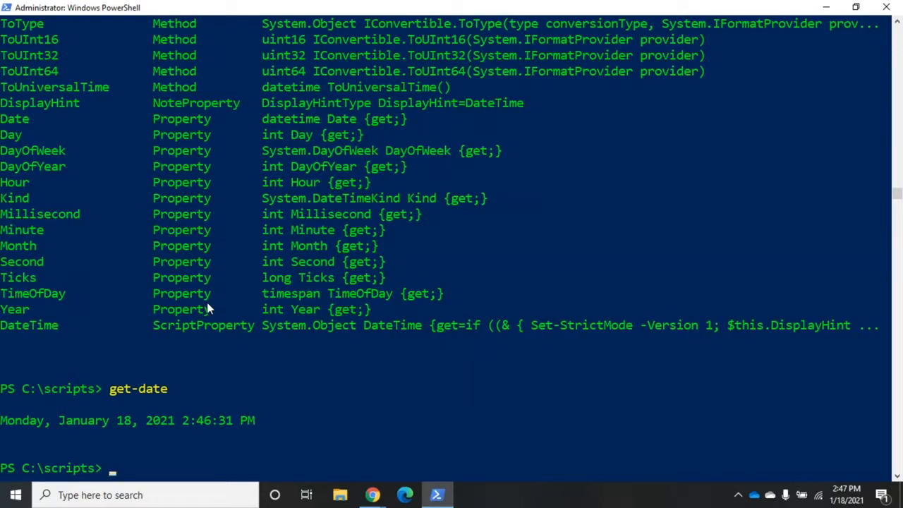
text(get-p)
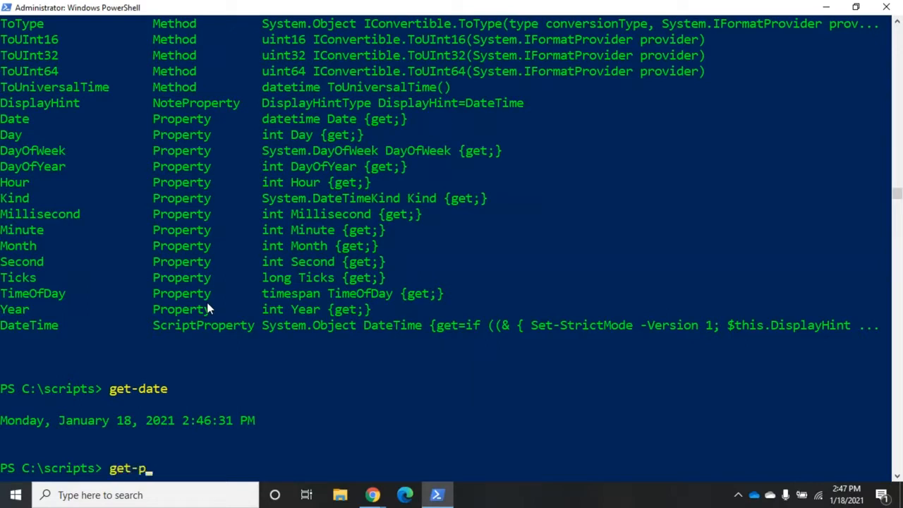
Run get-process | more and page forward to the svchost entries.
text(rocess)
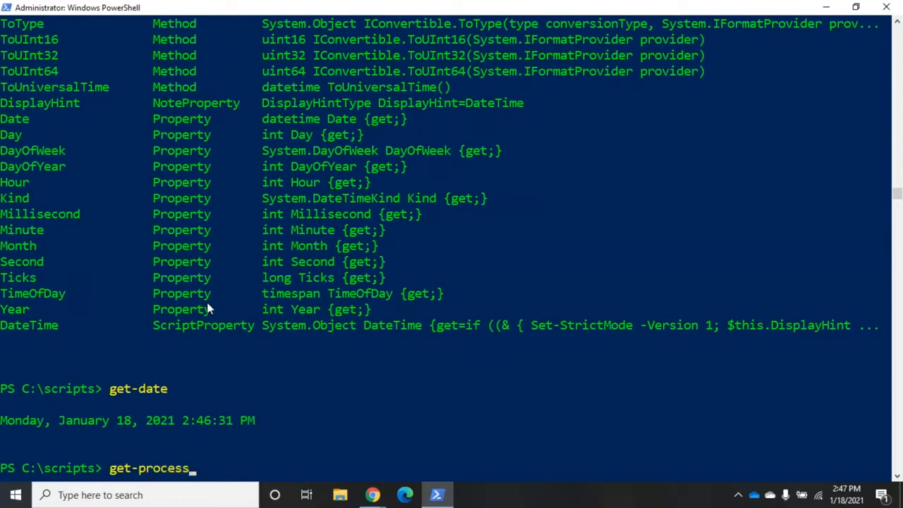
text(|mo)
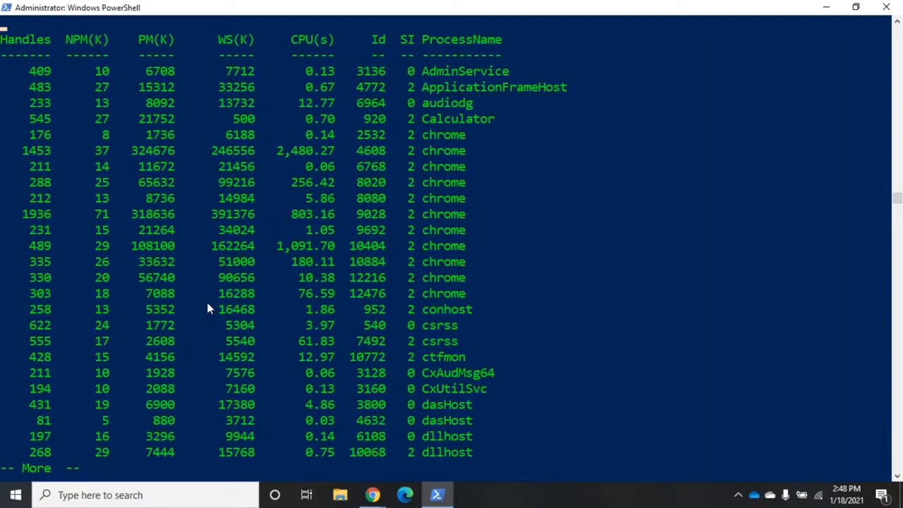
mouse_move(327, 336)
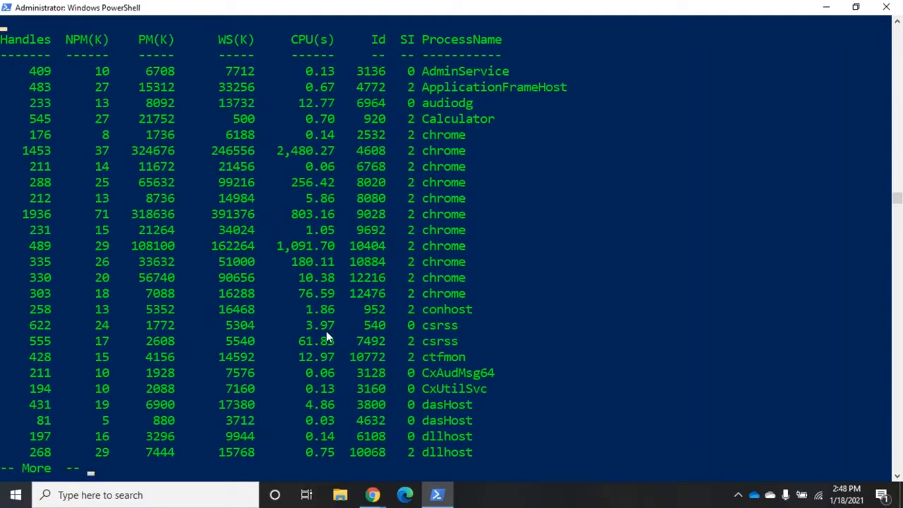
key(space)
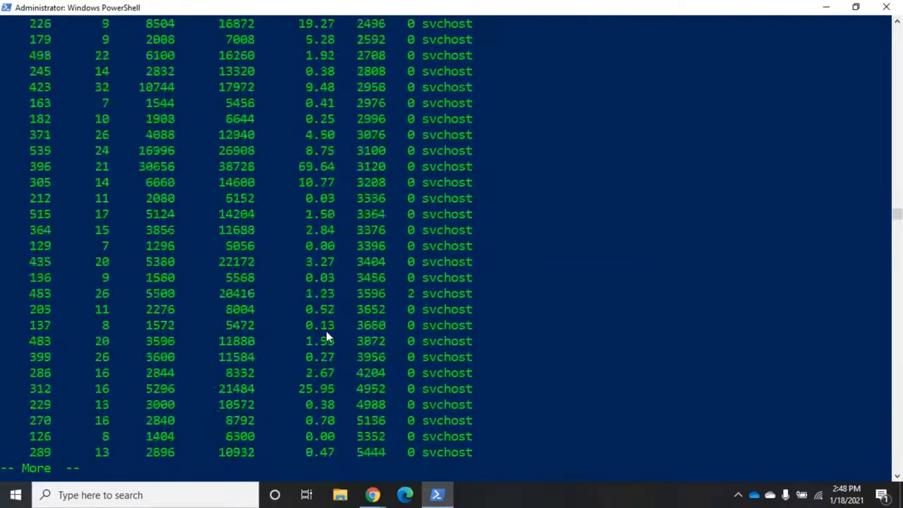